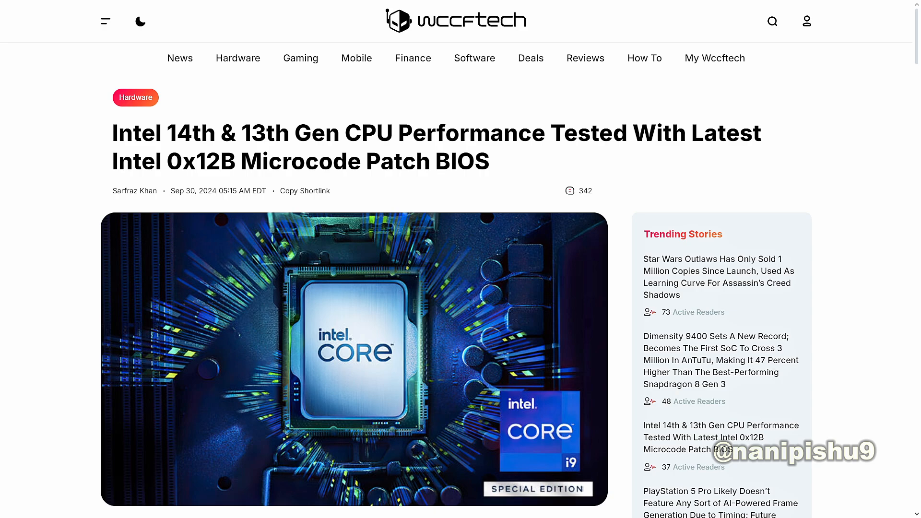
{"action": "scroll", "scroll_direction": "down", "scroll_amount": 3}
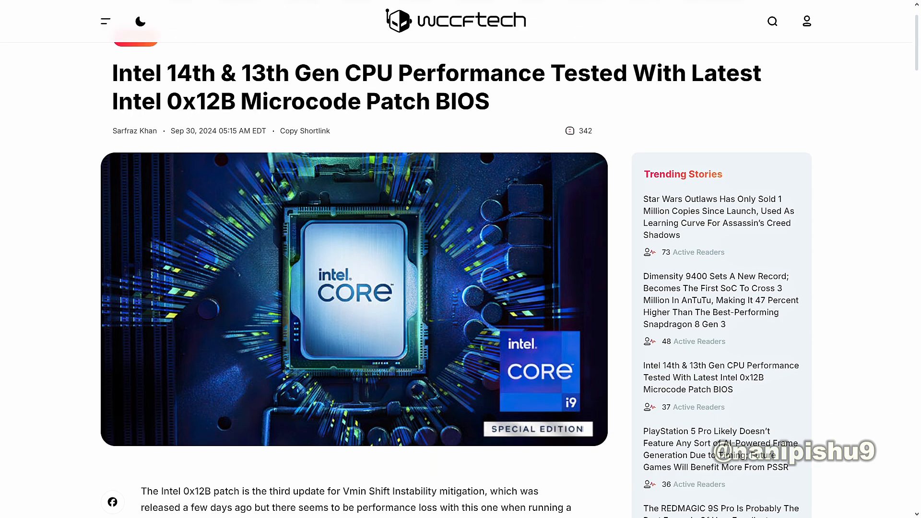
{"action": "scroll", "scroll_direction": "down", "scroll_amount": 3}
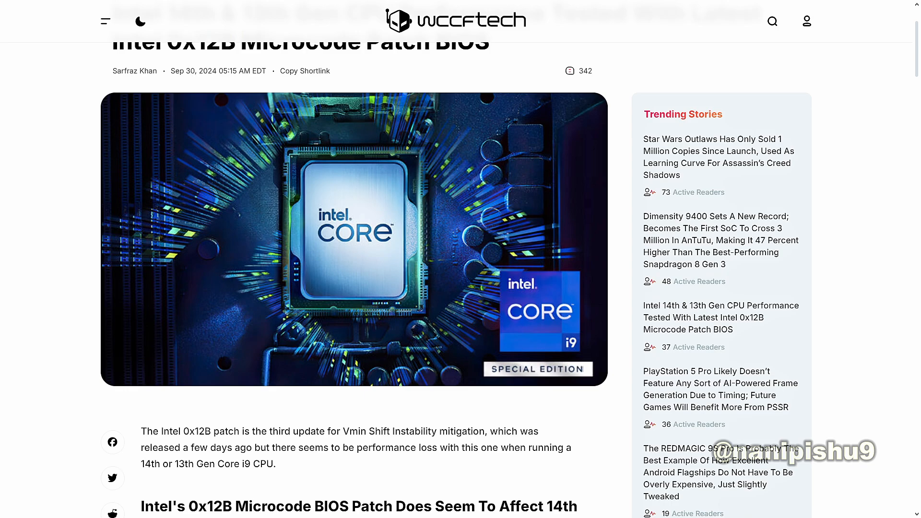
{"action": "scroll", "scroll_direction": "down", "scroll_amount": 3}
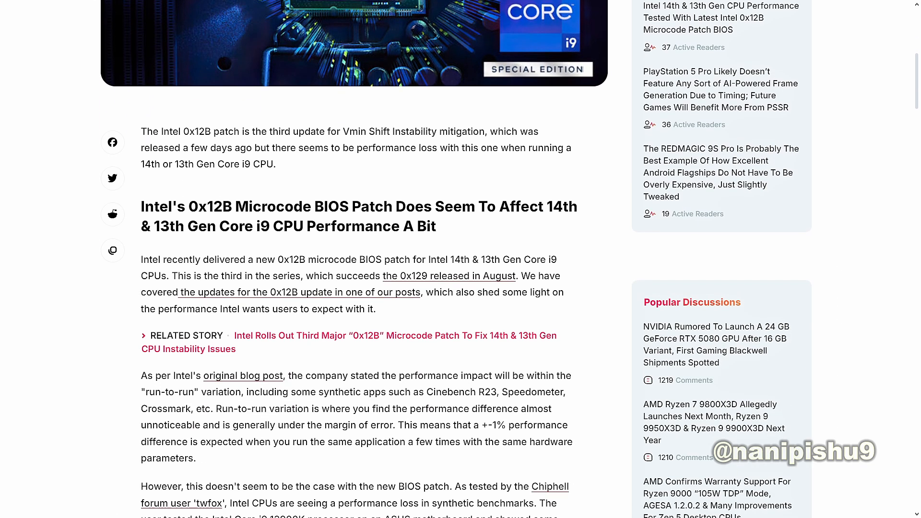
{"action": "scroll", "scroll_direction": "down", "scroll_amount": 3}
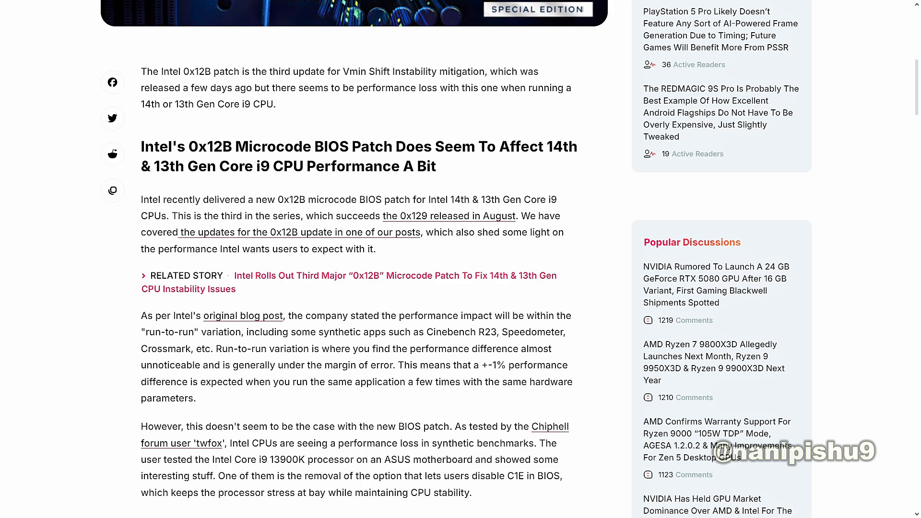
{"action": "scroll", "scroll_direction": "down", "scroll_amount": 3}
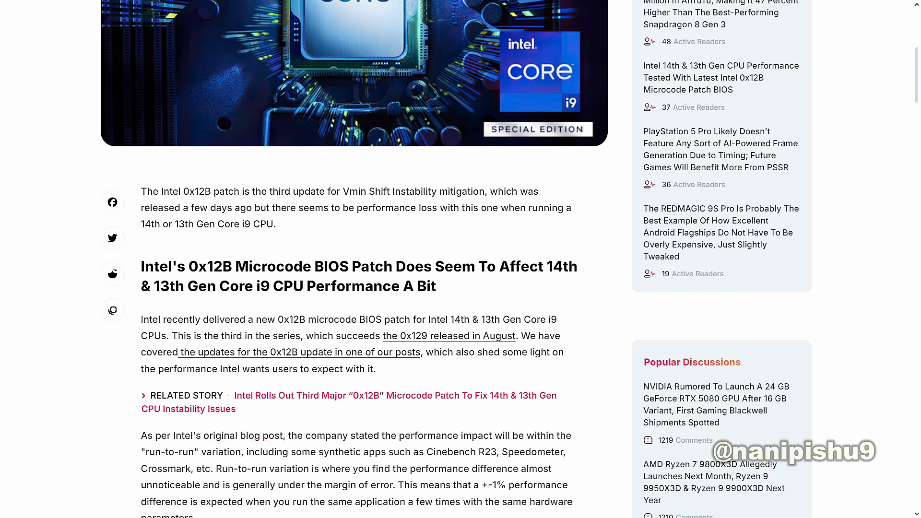
{"action": "scroll", "scroll_direction": "down", "scroll_amount": 3}
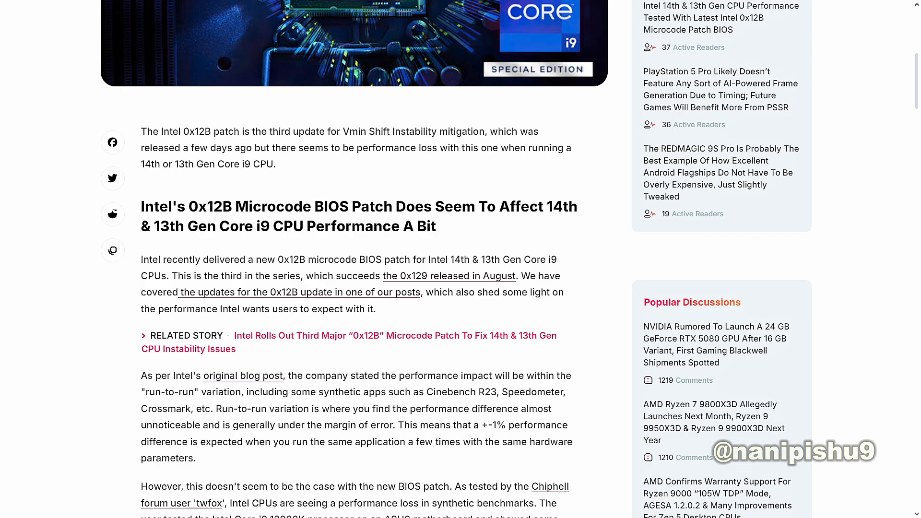
{"action": "scroll", "scroll_direction": "down", "scroll_amount": 3}
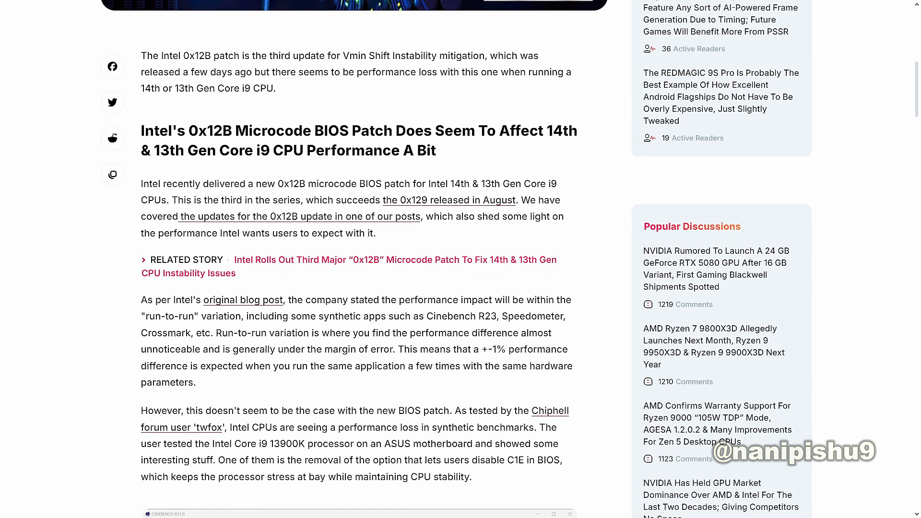
{"action": "scroll", "scroll_direction": "down", "scroll_amount": 3}
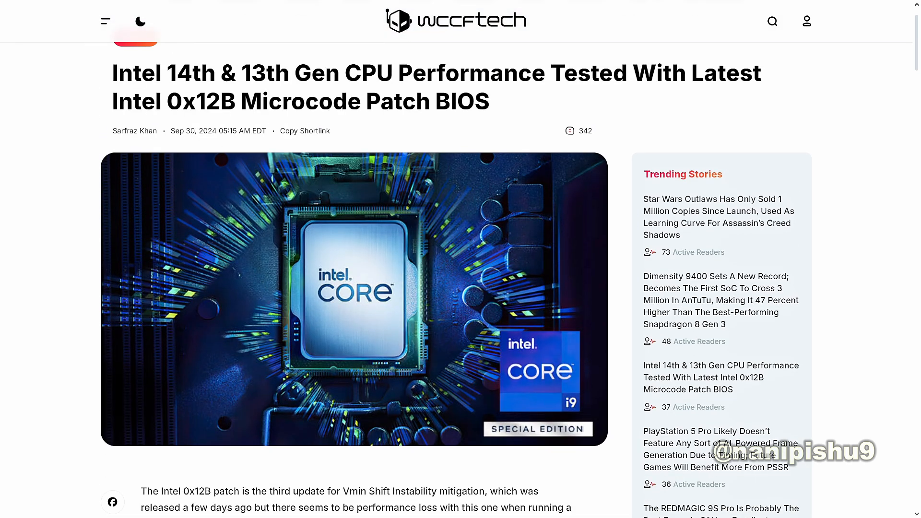
{"action": "scroll", "scroll_direction": "down", "scroll_amount": 3}
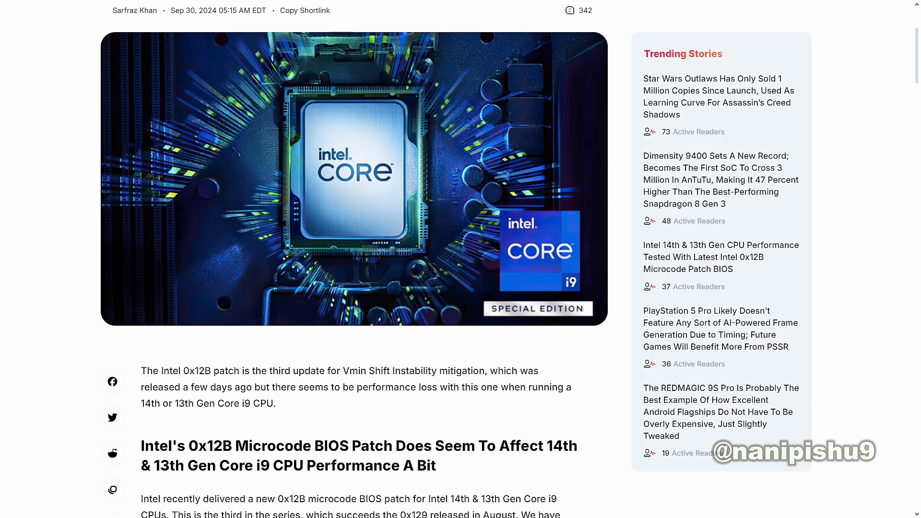
{"action": "scroll", "scroll_direction": "down", "scroll_amount": 3}
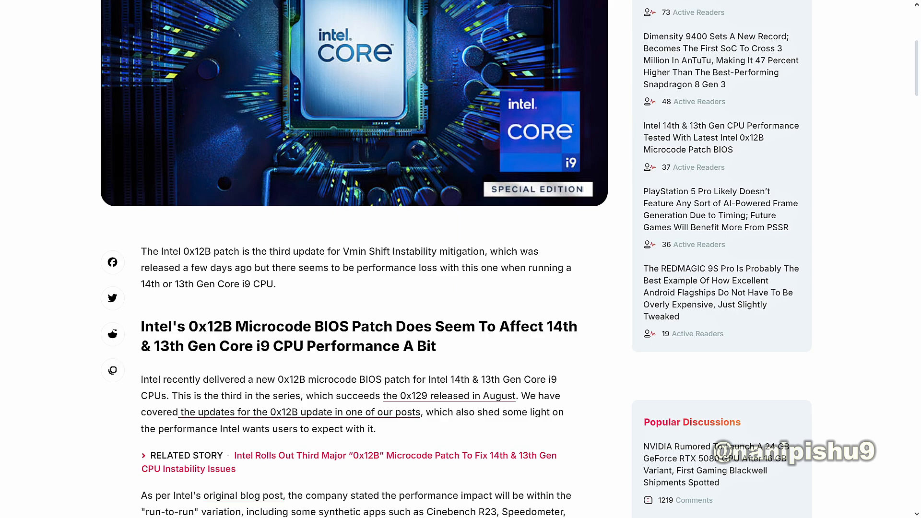
{"action": "scroll", "scroll_direction": "down", "scroll_amount": 3}
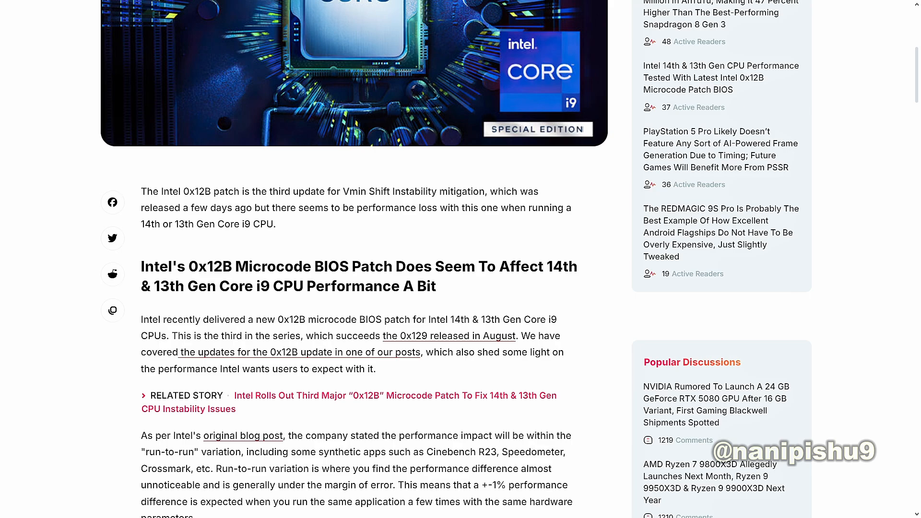
{"action": "scroll", "scroll_direction": "down", "scroll_amount": 3}
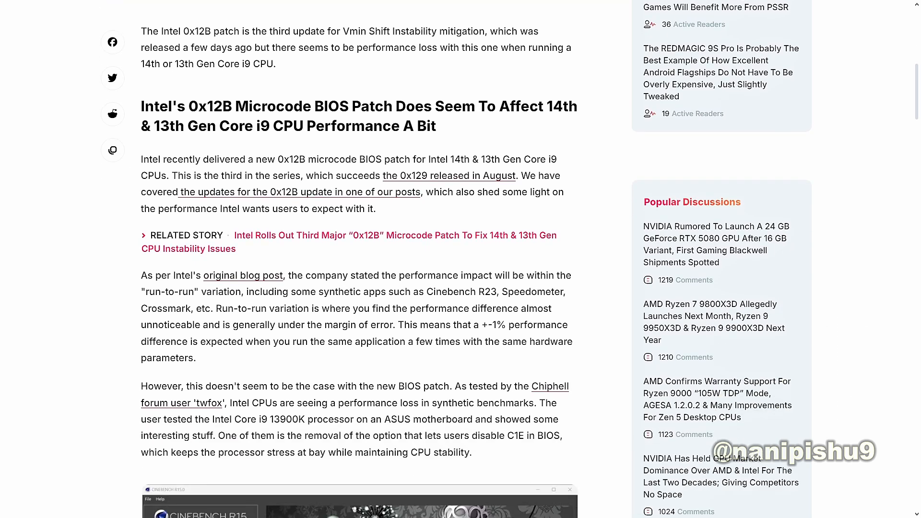
{"action": "scroll", "scroll_direction": "down", "scroll_amount": 3}
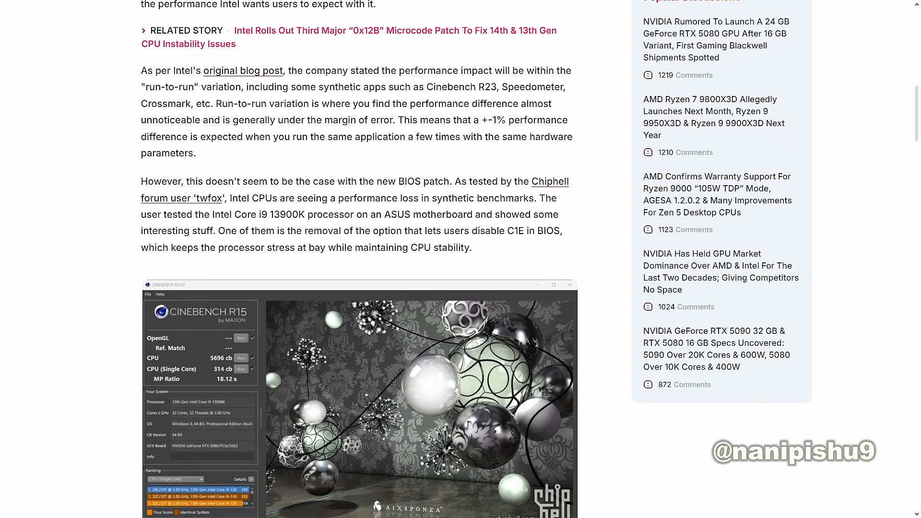
{"action": "scroll", "scroll_direction": "down", "scroll_amount": 3}
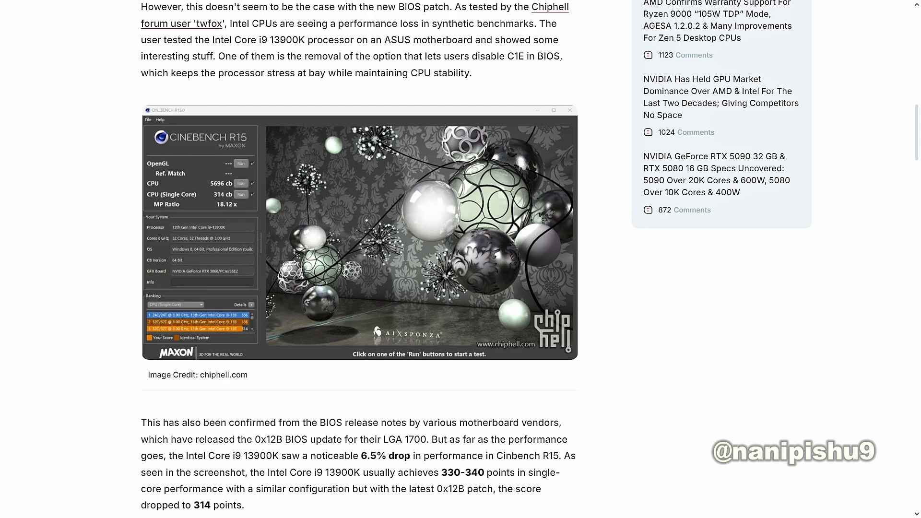
{"action": "scroll", "scroll_direction": "down", "scroll_amount": 3}
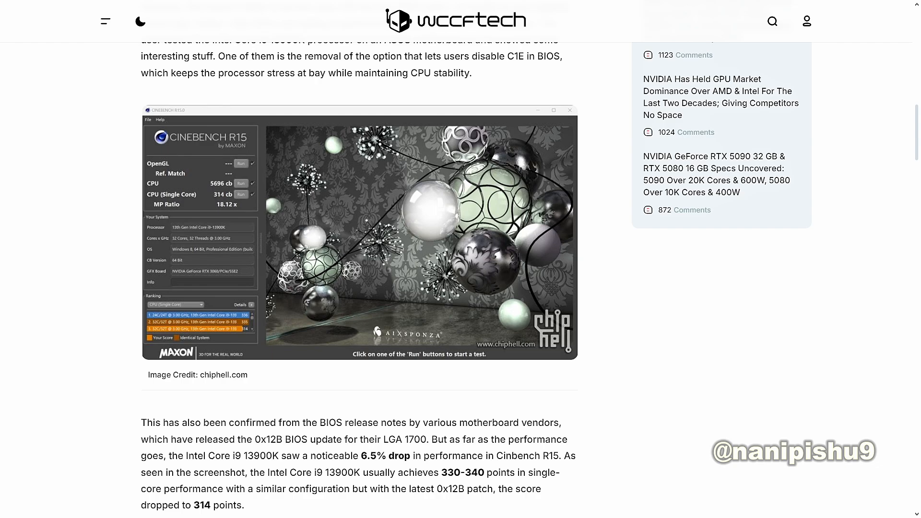
{"action": "scroll", "scroll_direction": "down", "scroll_amount": 3}
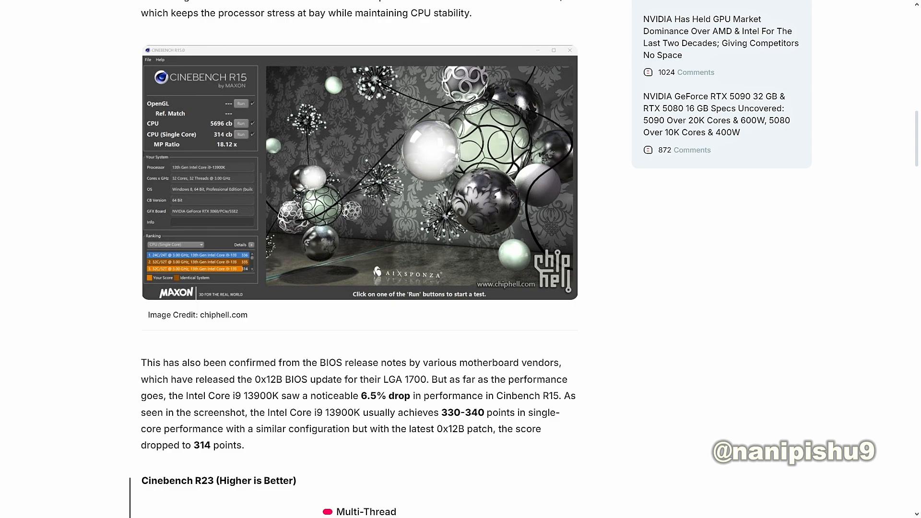
{"action": "scroll", "scroll_direction": "down", "scroll_amount": 3}
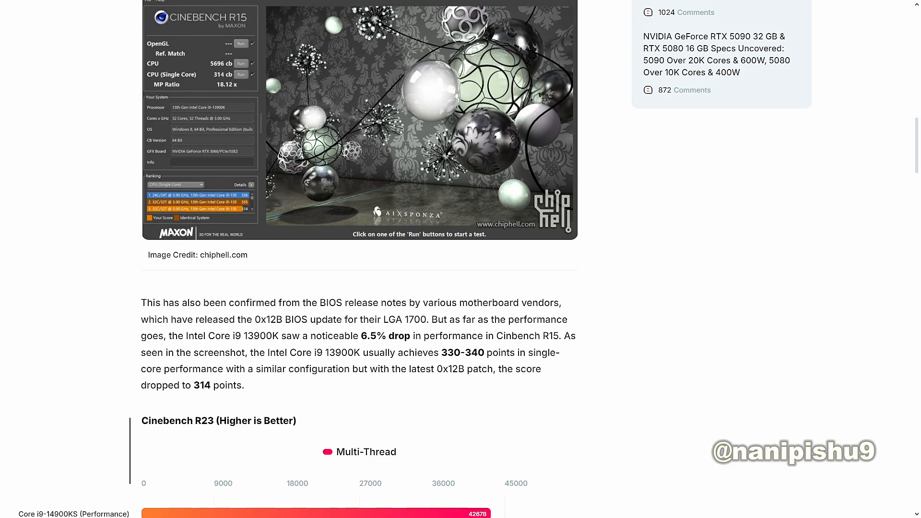
{"action": "scroll", "scroll_direction": "down", "scroll_amount": 3}
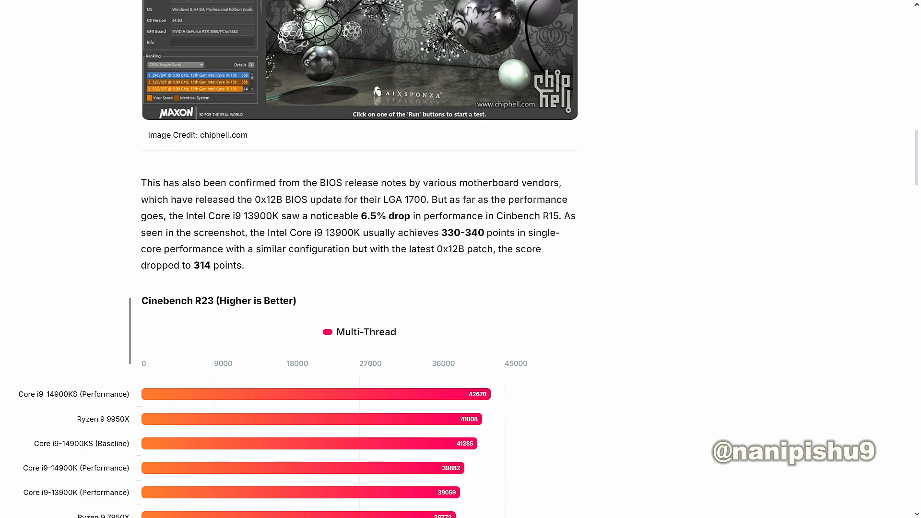
{"action": "scroll", "scroll_direction": "down", "scroll_amount": 3}
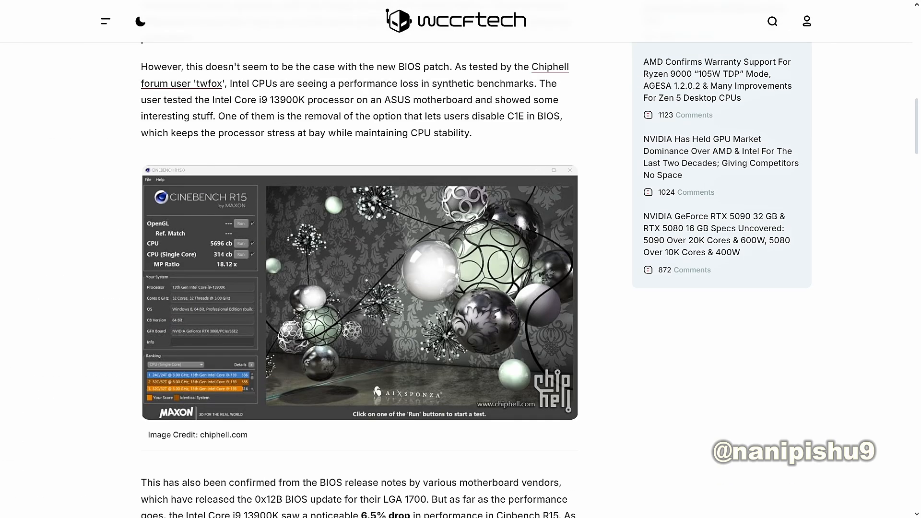
{"action": "scroll", "scroll_direction": "down", "scroll_amount": 3}
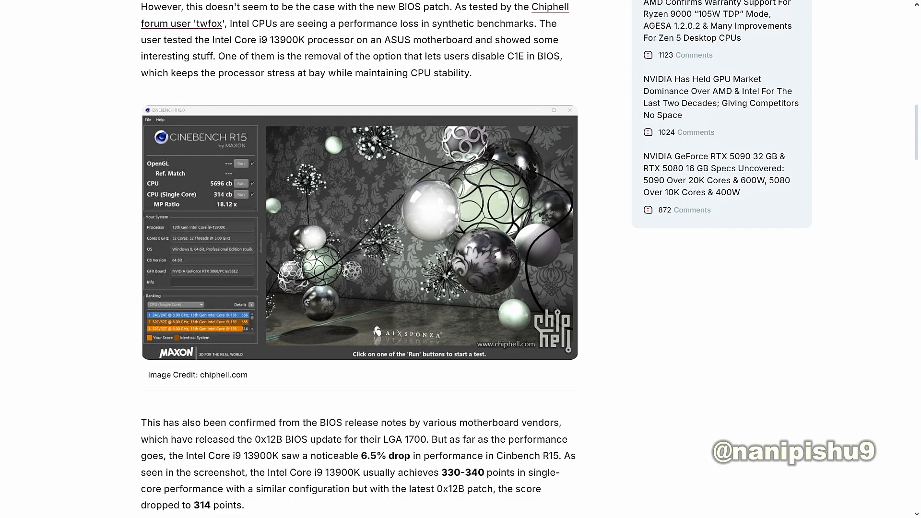
{"action": "scroll", "scroll_direction": "down", "scroll_amount": 3}
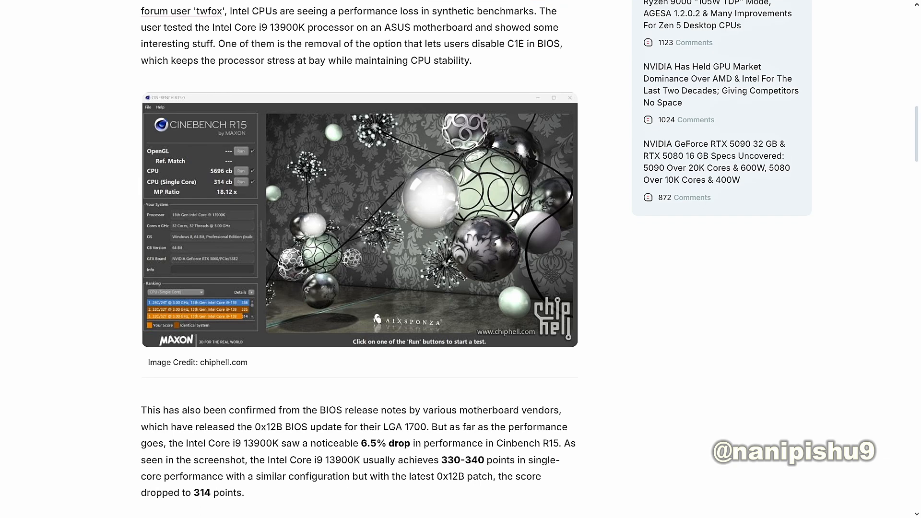
{"action": "scroll", "scroll_direction": "down", "scroll_amount": 3}
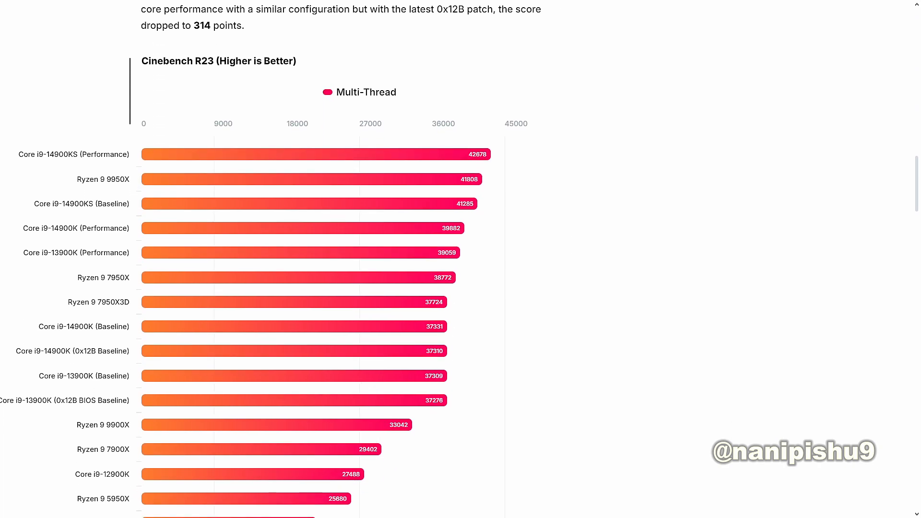
{"action": "scroll", "scroll_direction": "down", "scroll_amount": 3}
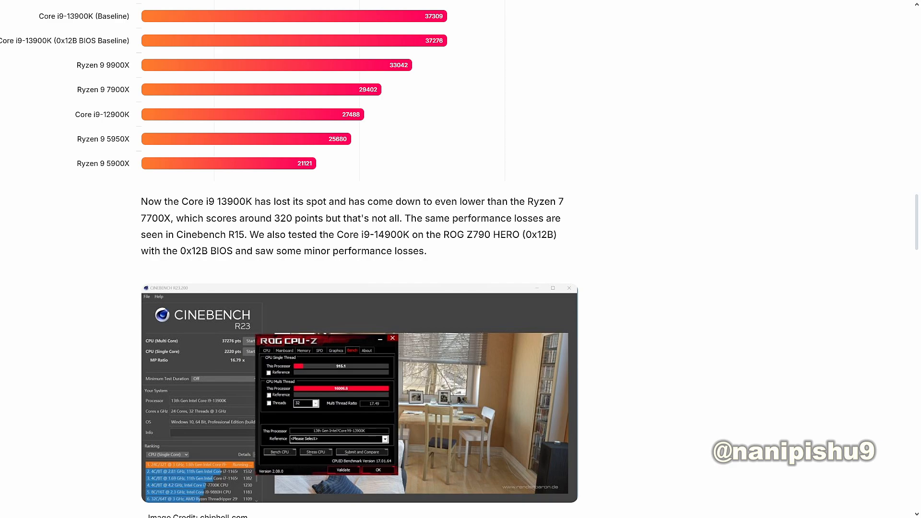
{"action": "scroll", "scroll_direction": "down", "scroll_amount": 3}
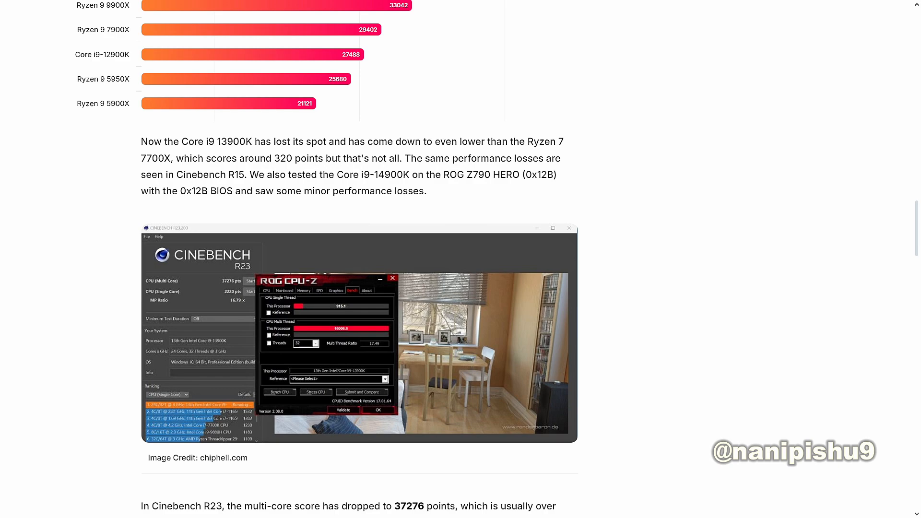
{"action": "scroll", "scroll_direction": "down", "scroll_amount": 3}
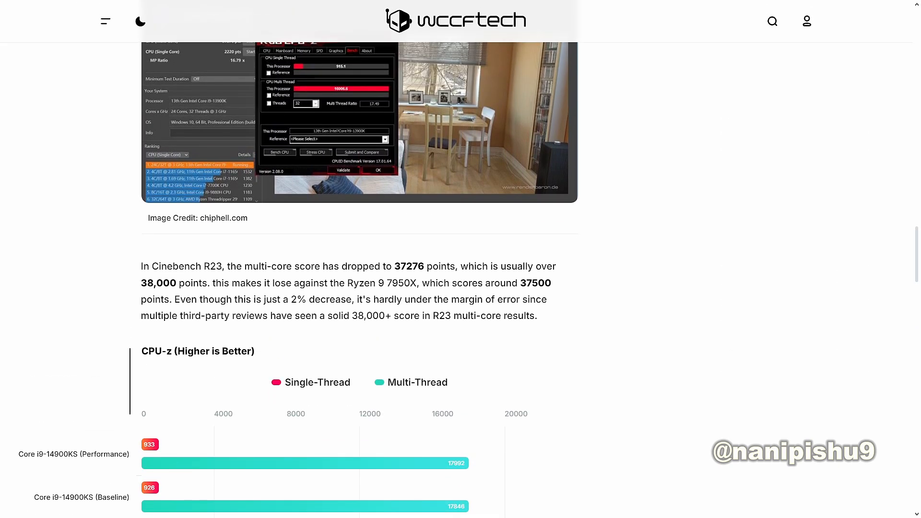
{"action": "scroll", "scroll_direction": "down", "scroll_amount": 3}
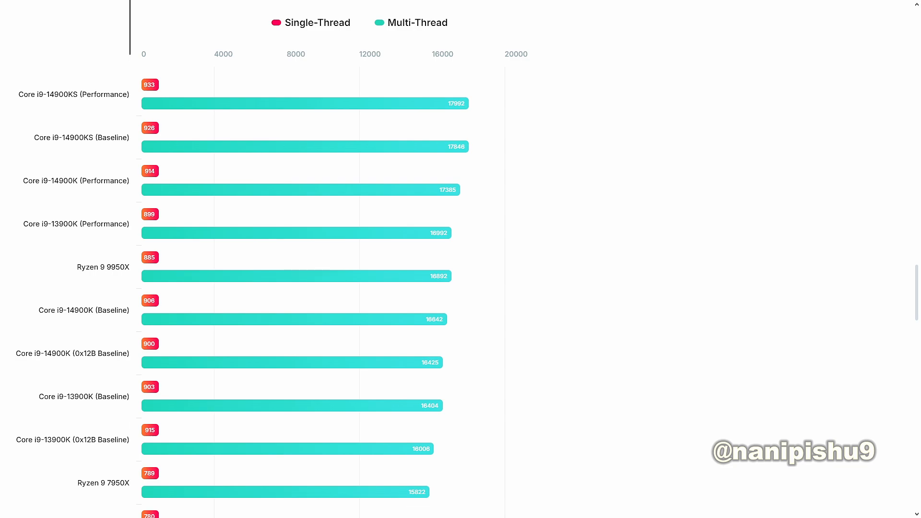